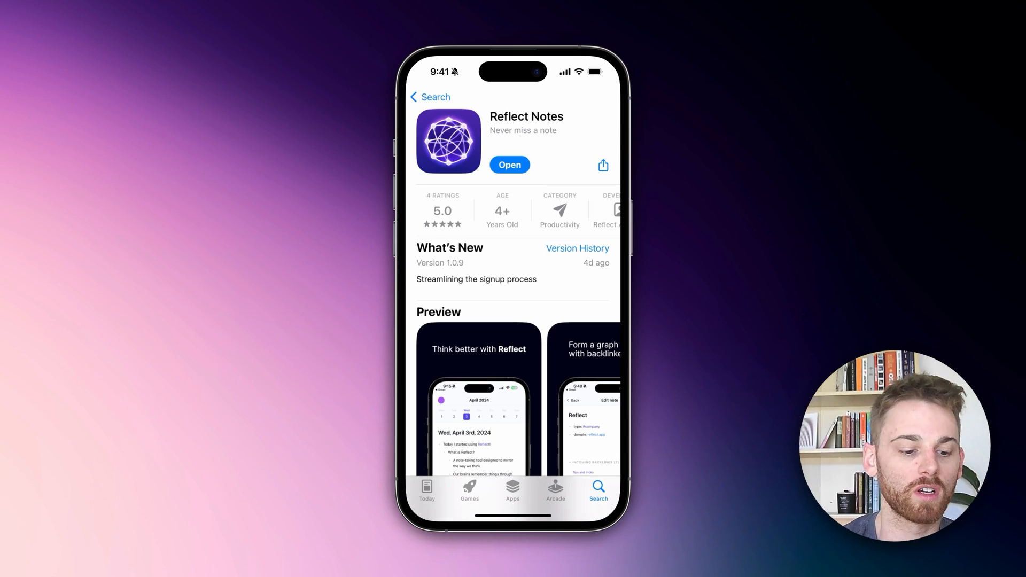
scroll(down, 3)
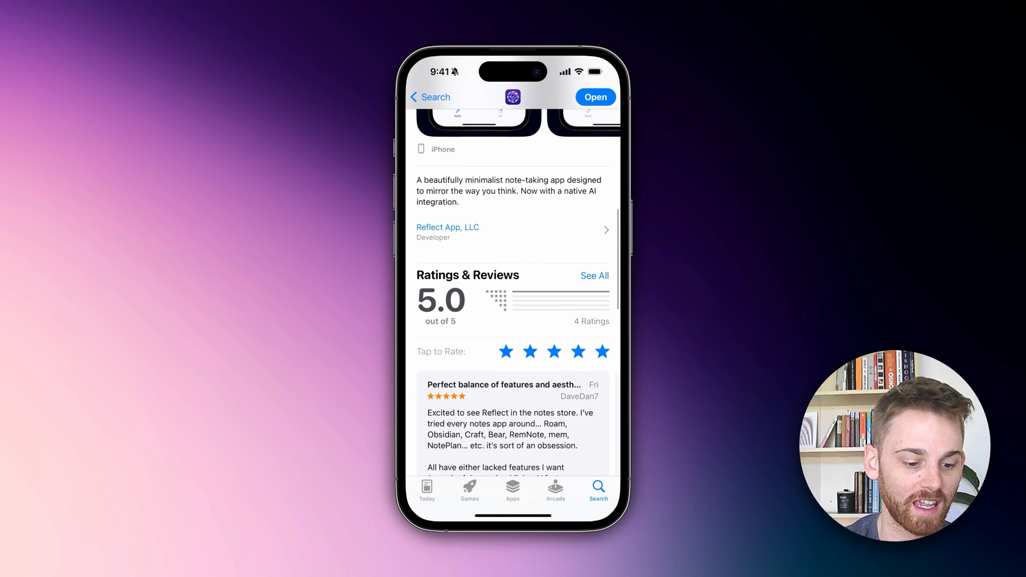
click(603, 351)
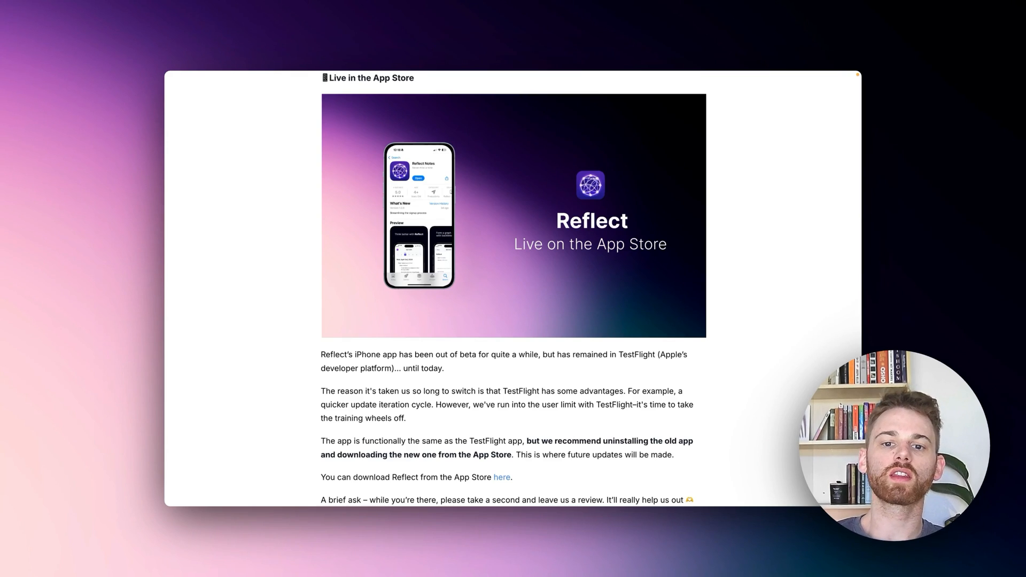
scroll(down, 3)
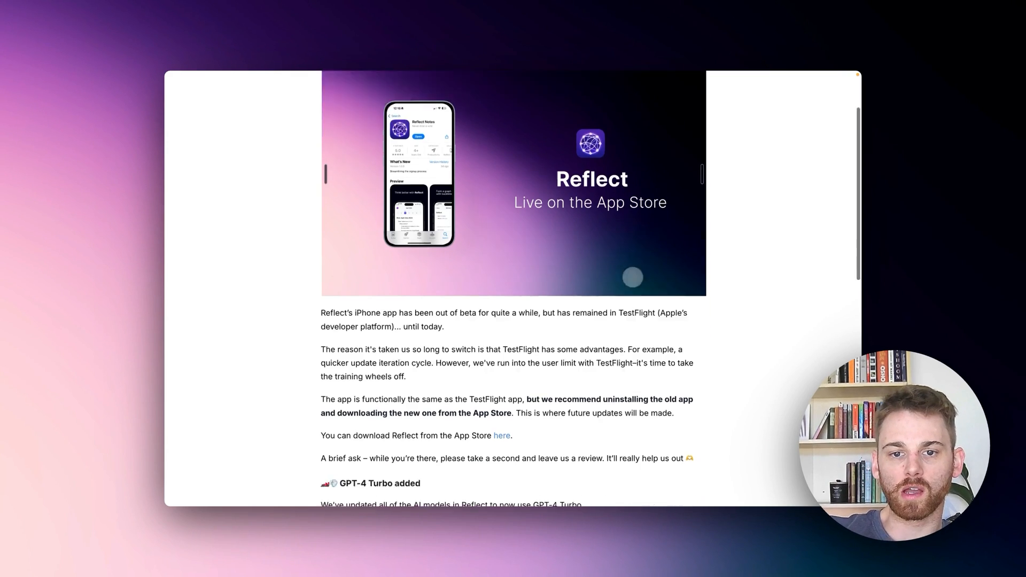
scroll(down, 3)
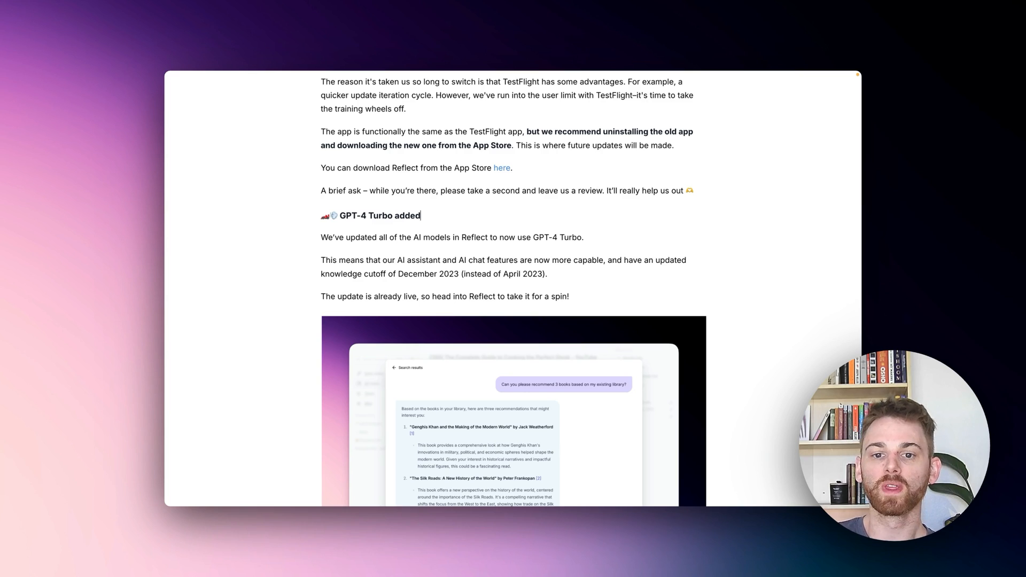
scroll(down, 3)
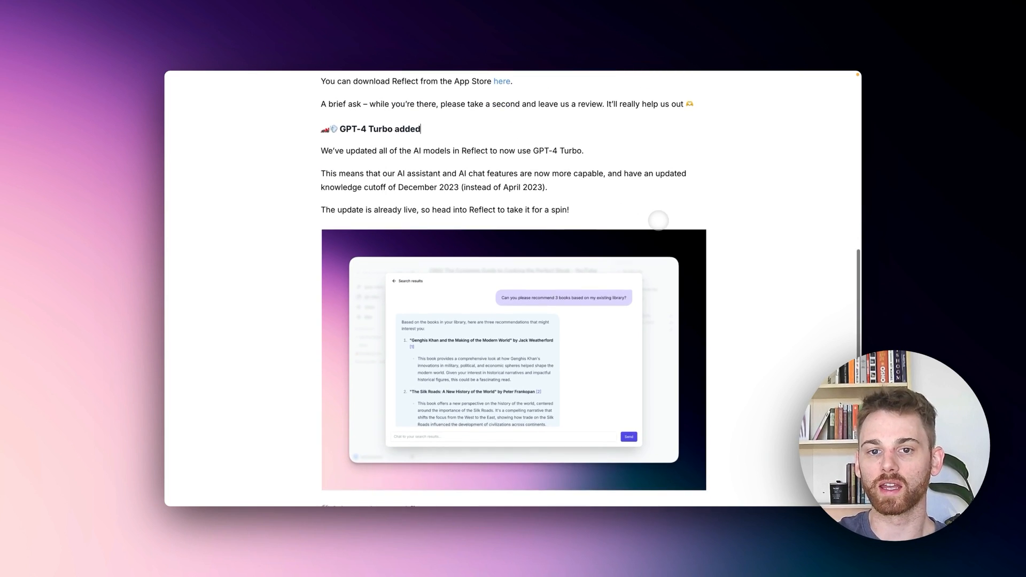
scroll(down, 3)
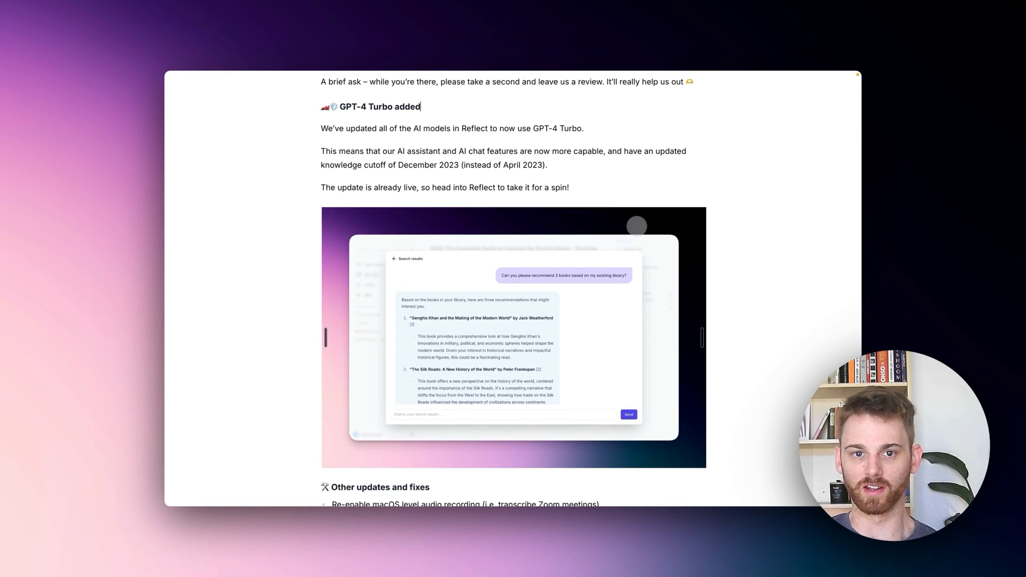
scroll(down, 3)
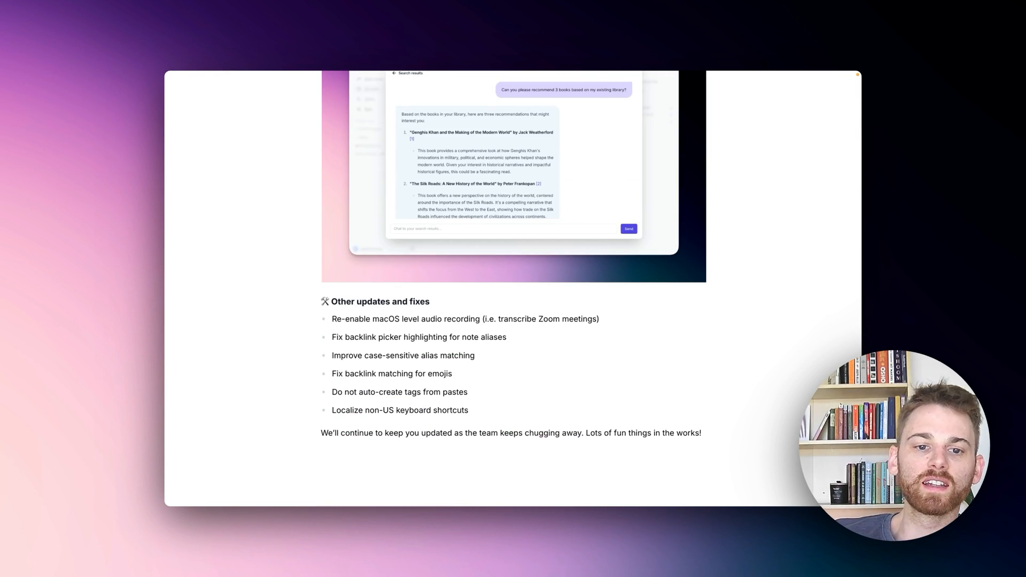
scroll(down, 3)
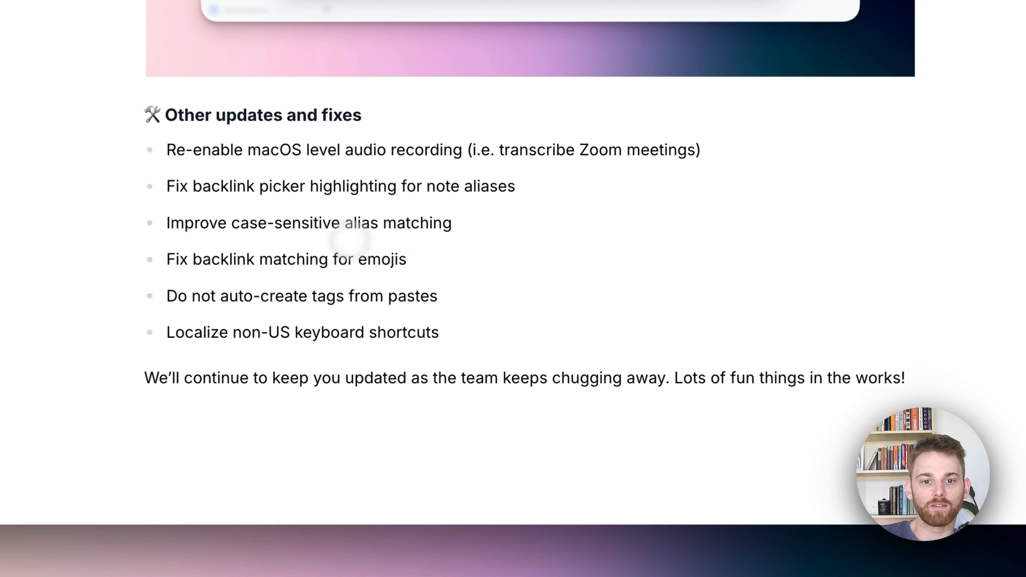
mouse_move(382, 207)
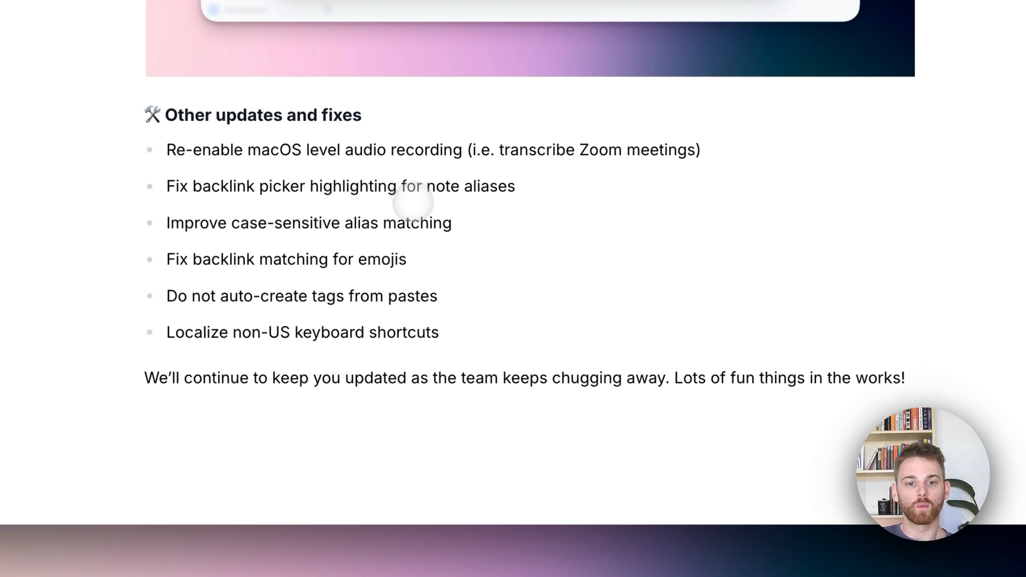
mouse_move(404, 261)
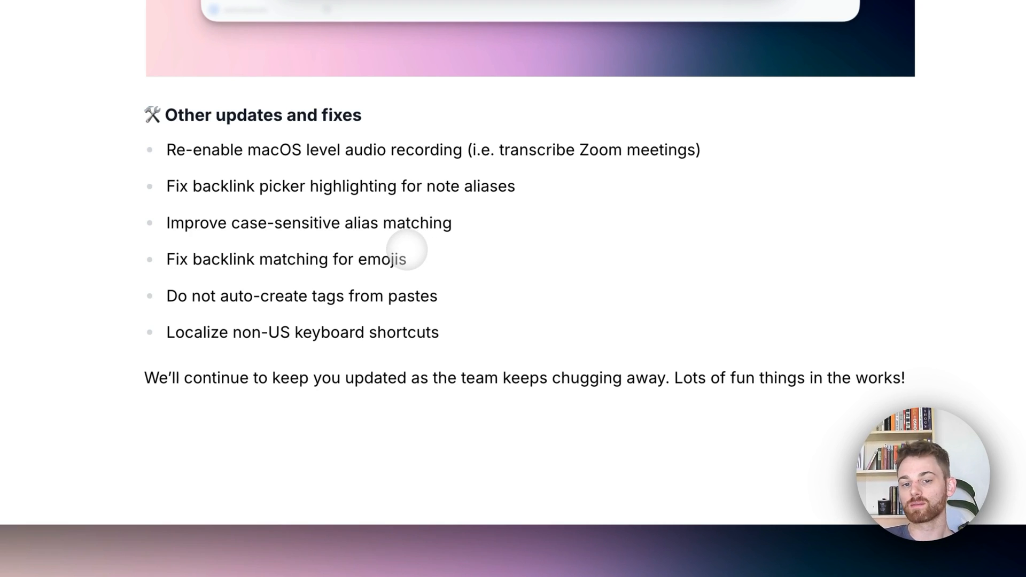